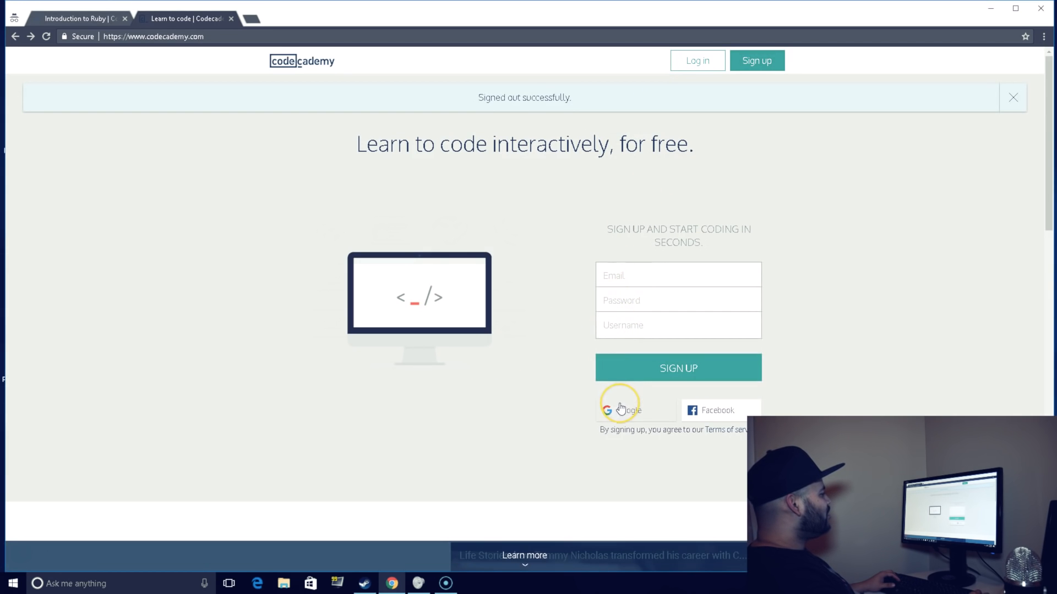
Step: Sign in with Google and open the Ruby course from the Catalog
{"action": "left_click", "coordinate": [619, 409]}
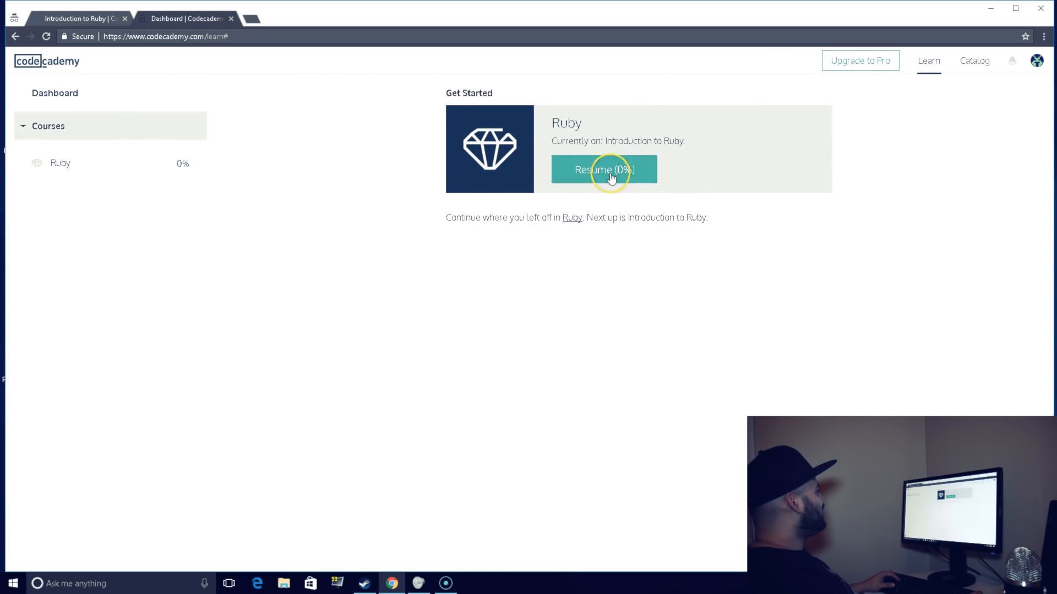
{"action": "mouse_move", "coordinate": [74, 98]}
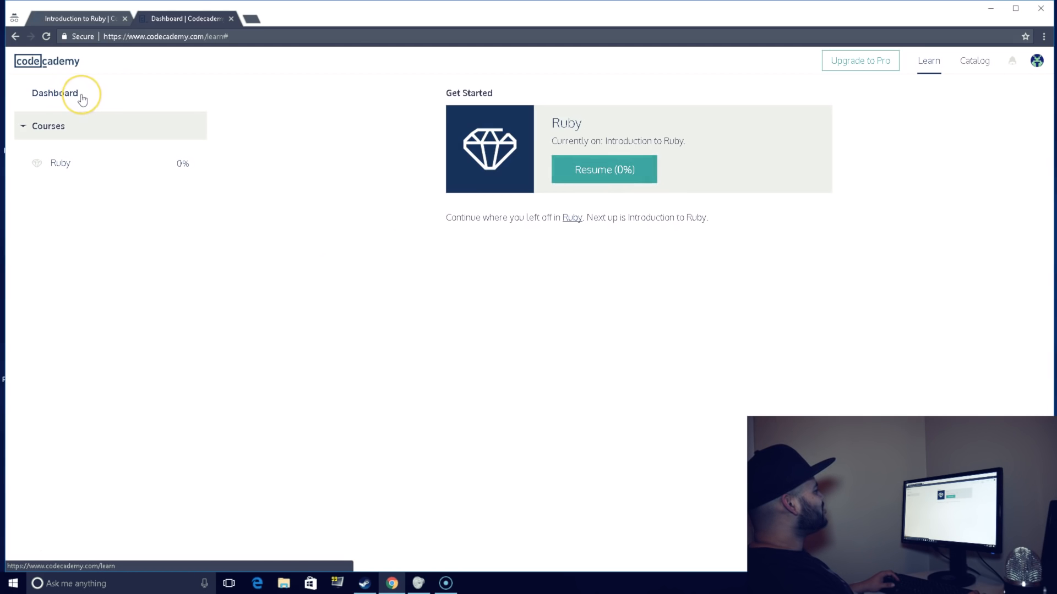
{"action": "mouse_move", "coordinate": [76, 102]}
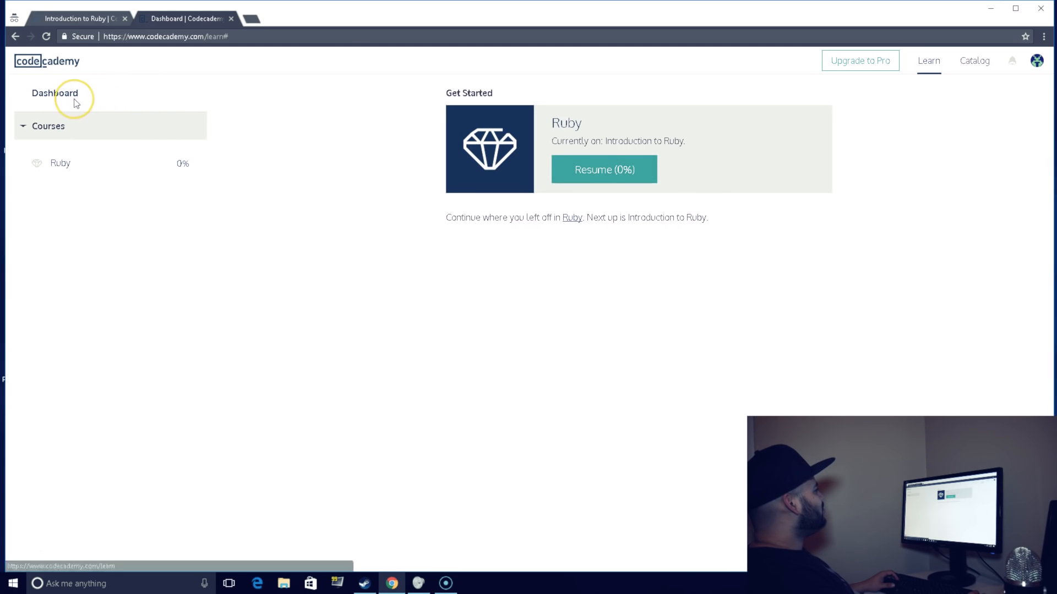
{"action": "left_click", "coordinate": [973, 60]}
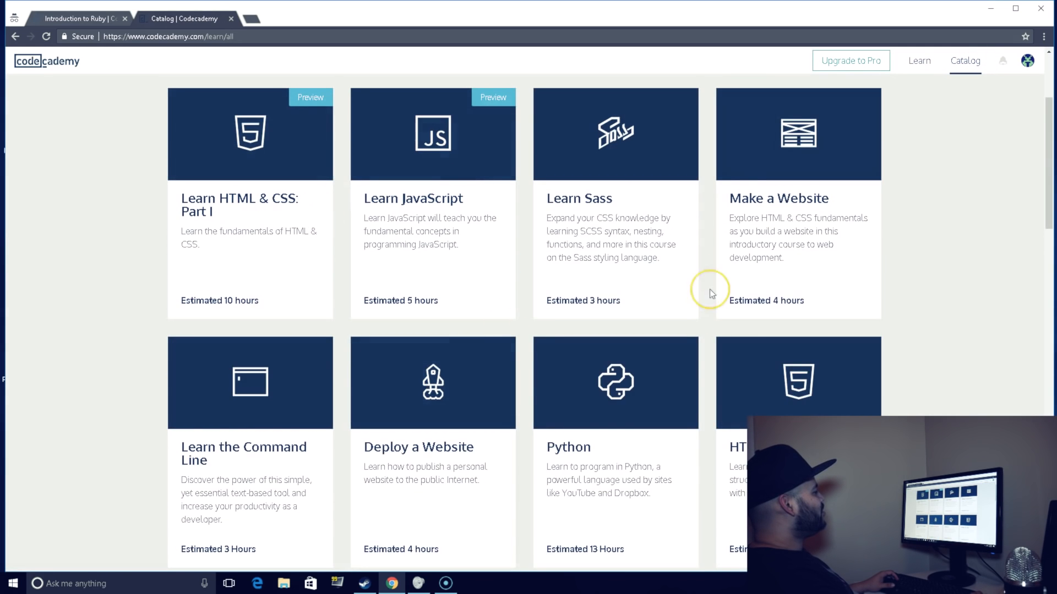
{"action": "scroll", "scroll_direction": "down", "scroll_amount": 3}
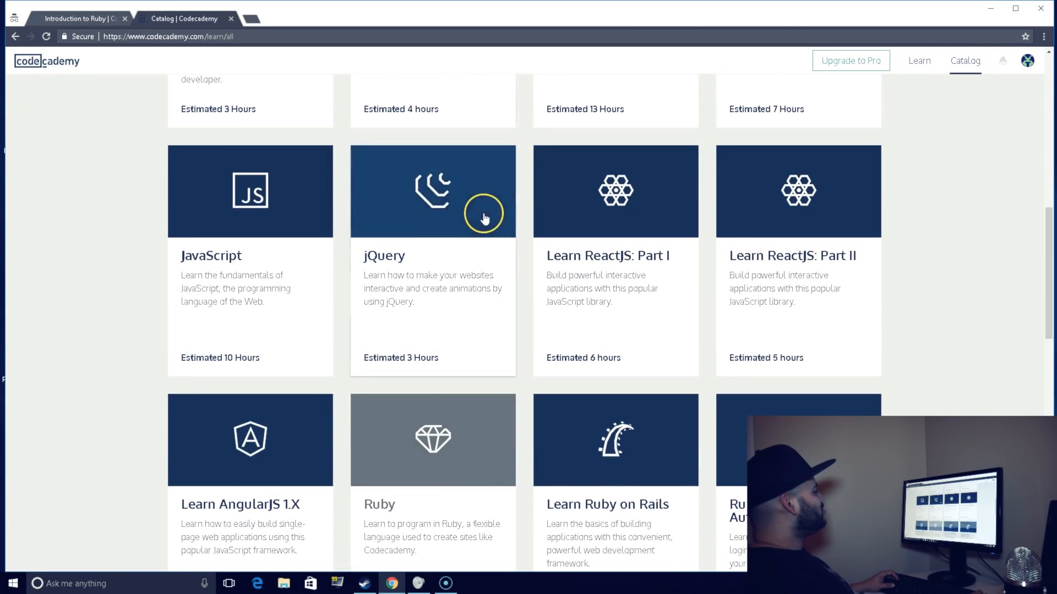
{"action": "left_click", "coordinate": [433, 439]}
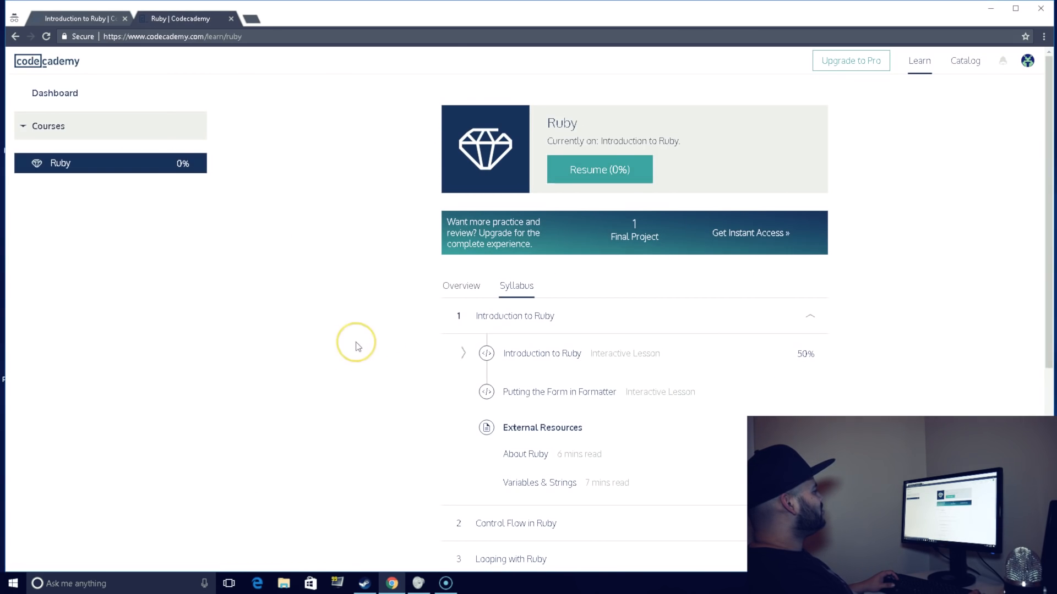
{"action": "mouse_move", "coordinate": [600, 169]}
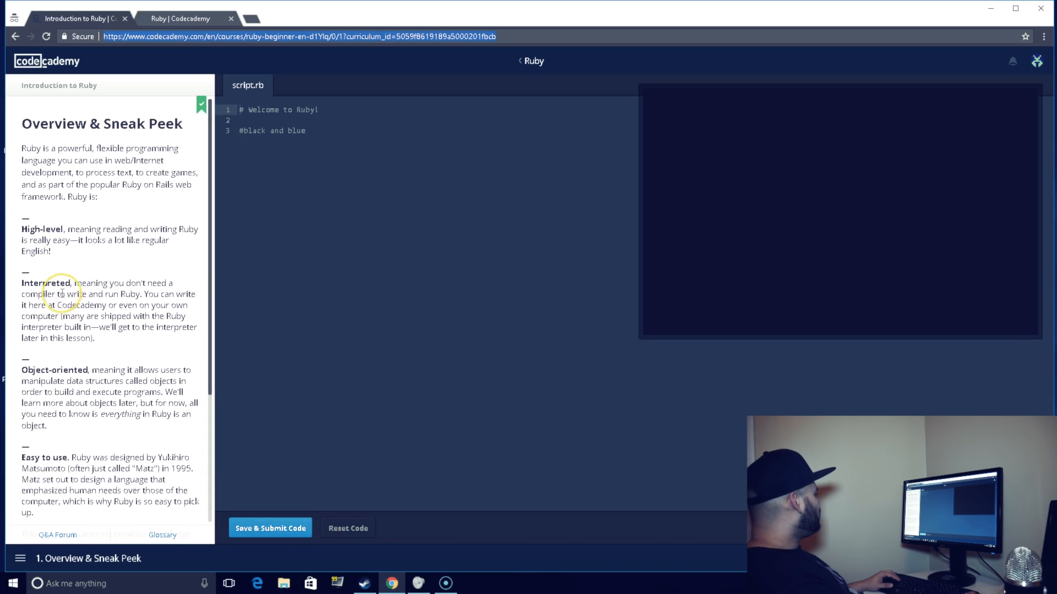
{"action": "scroll", "scroll_direction": "down", "scroll_amount": 3}
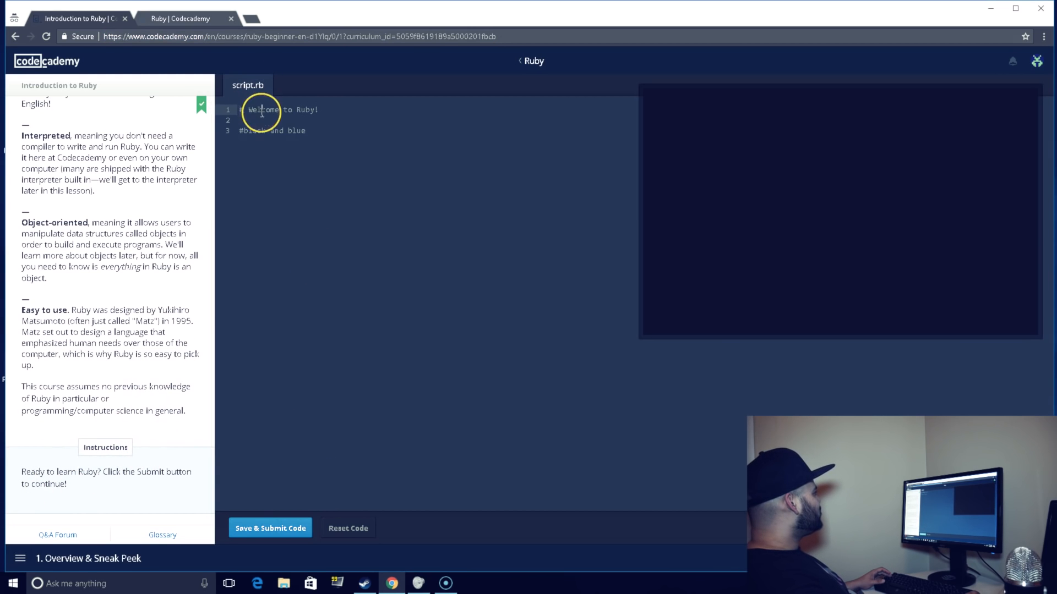
{"action": "mouse_move", "coordinate": [418, 122]}
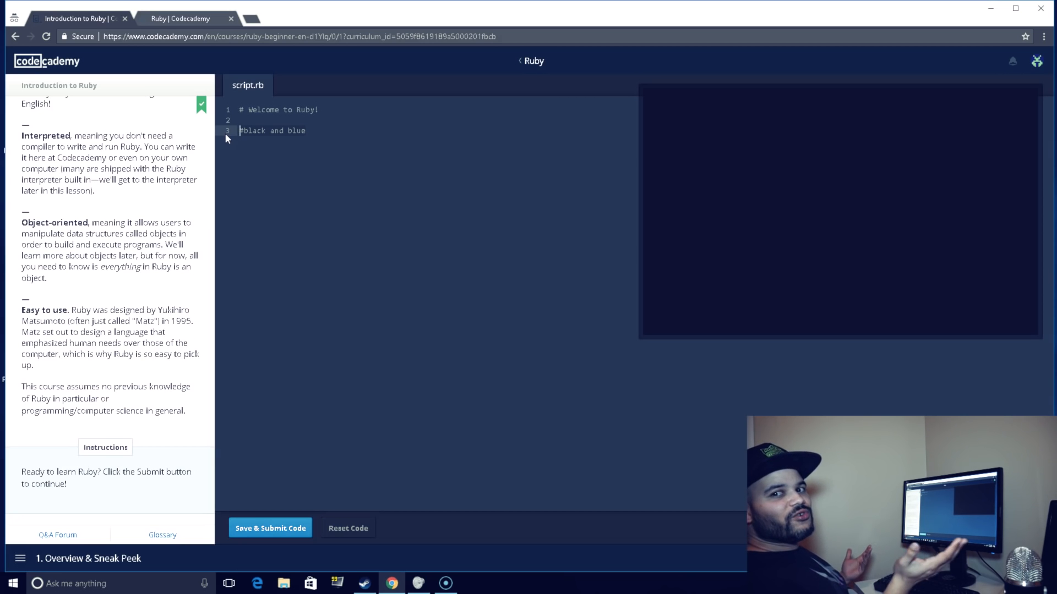
Step: Change the line 3 comment to '# hey guys!!!' and submit the code
{"action": "key", "text": "Ctrl+a"}
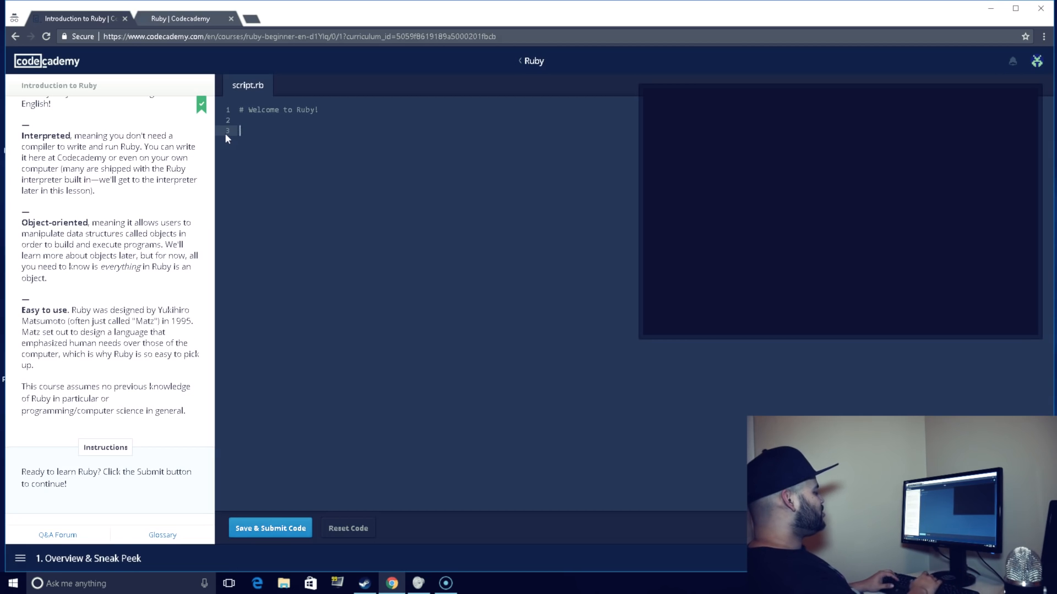
{"action": "type", "text": "#"}
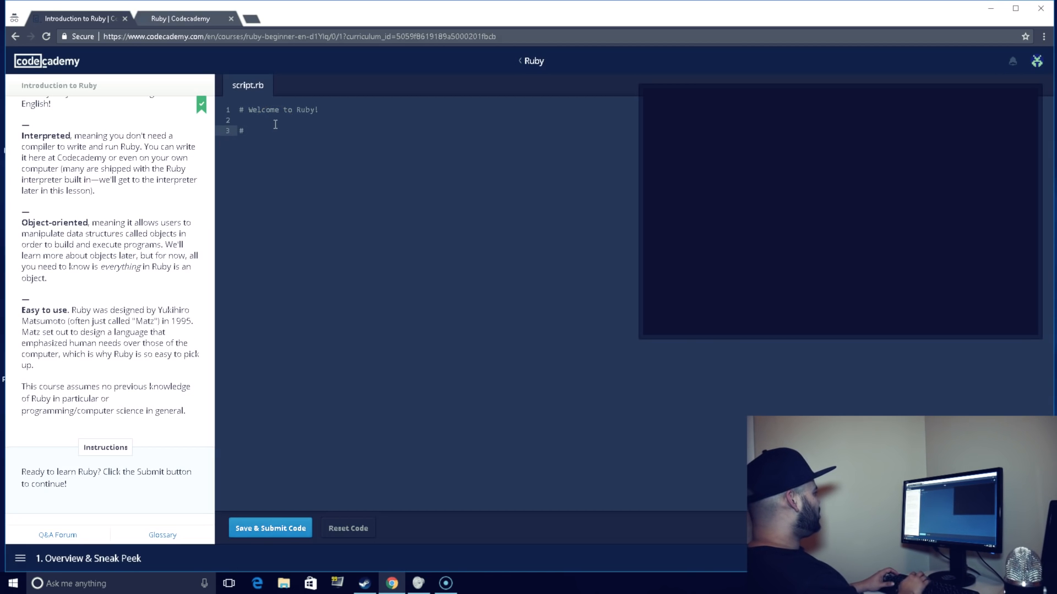
{"action": "type", "text": "hey guys!!!"}
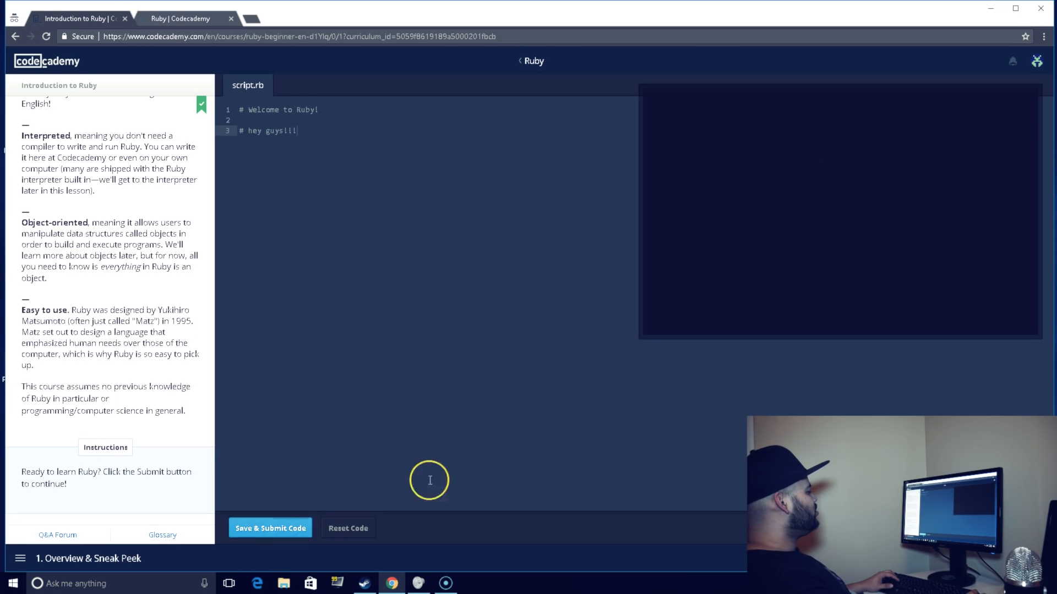
{"action": "left_click", "coordinate": [270, 527]}
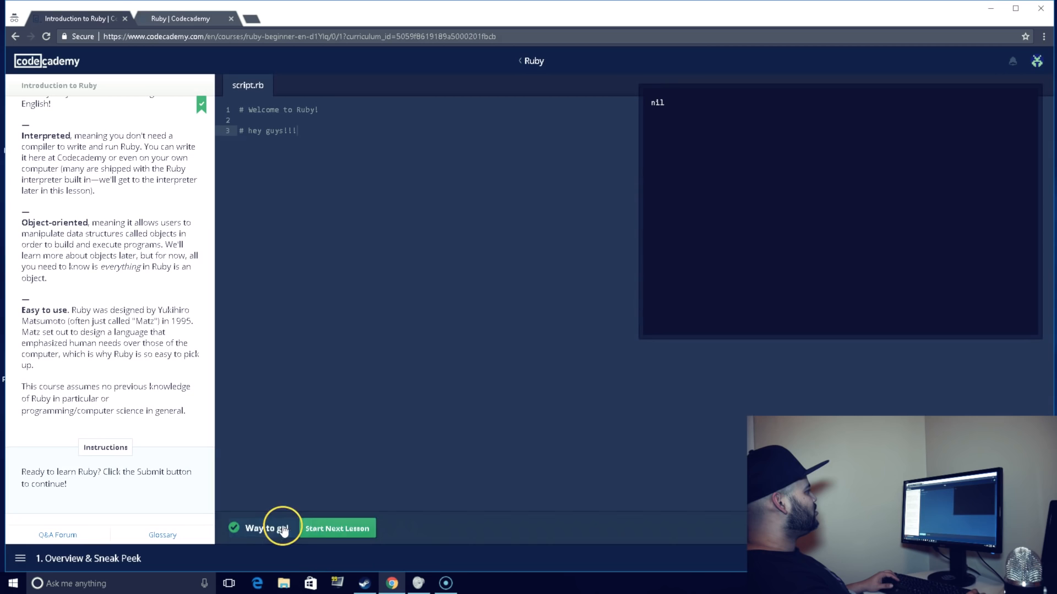
{"action": "mouse_move", "coordinate": [351, 549]}
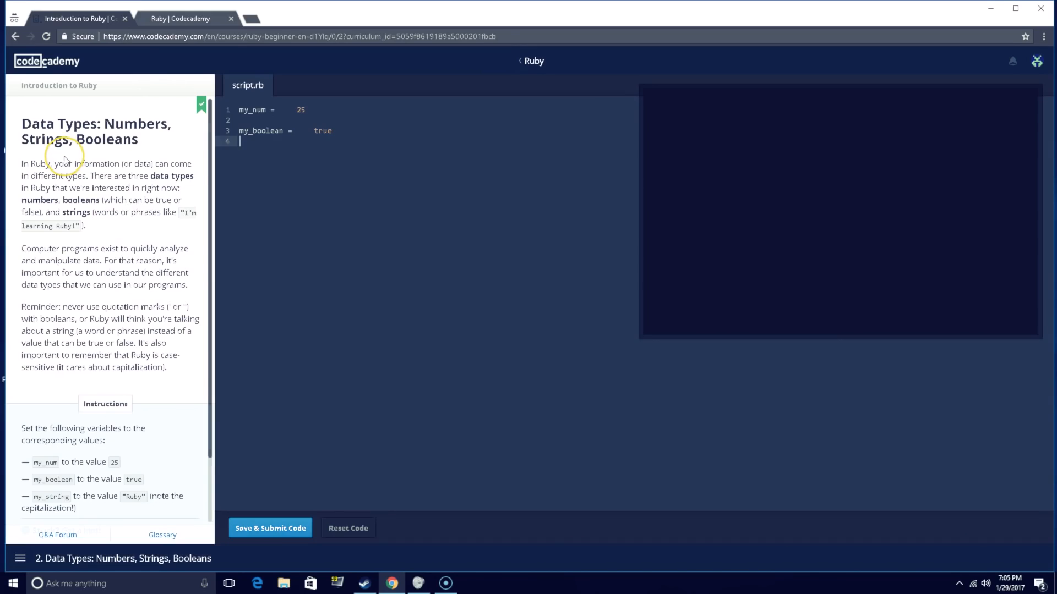
{"action": "mouse_move", "coordinate": [120, 153]}
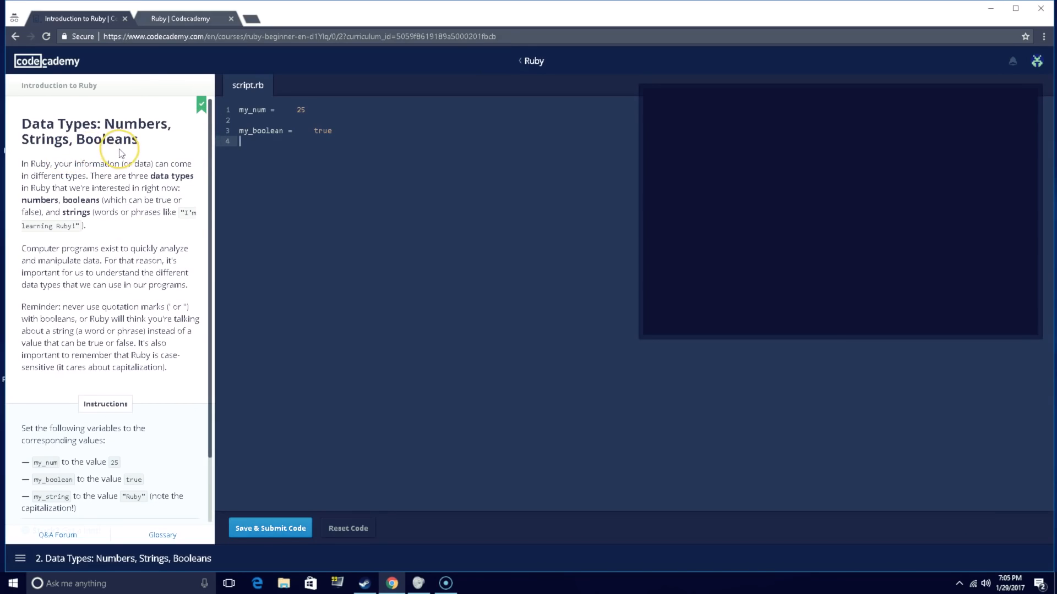
{"action": "mouse_move", "coordinate": [145, 152]}
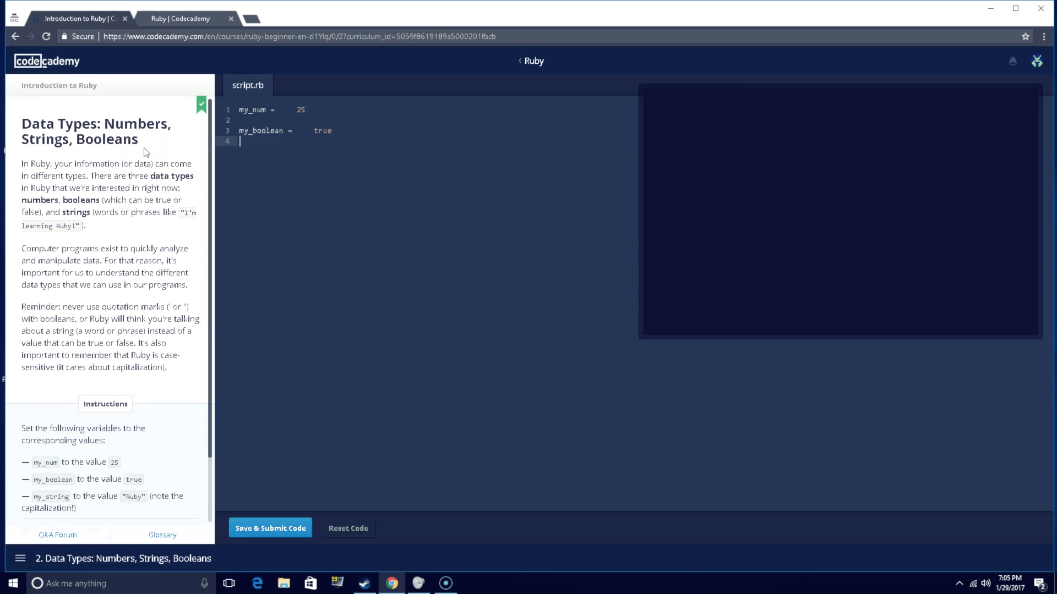